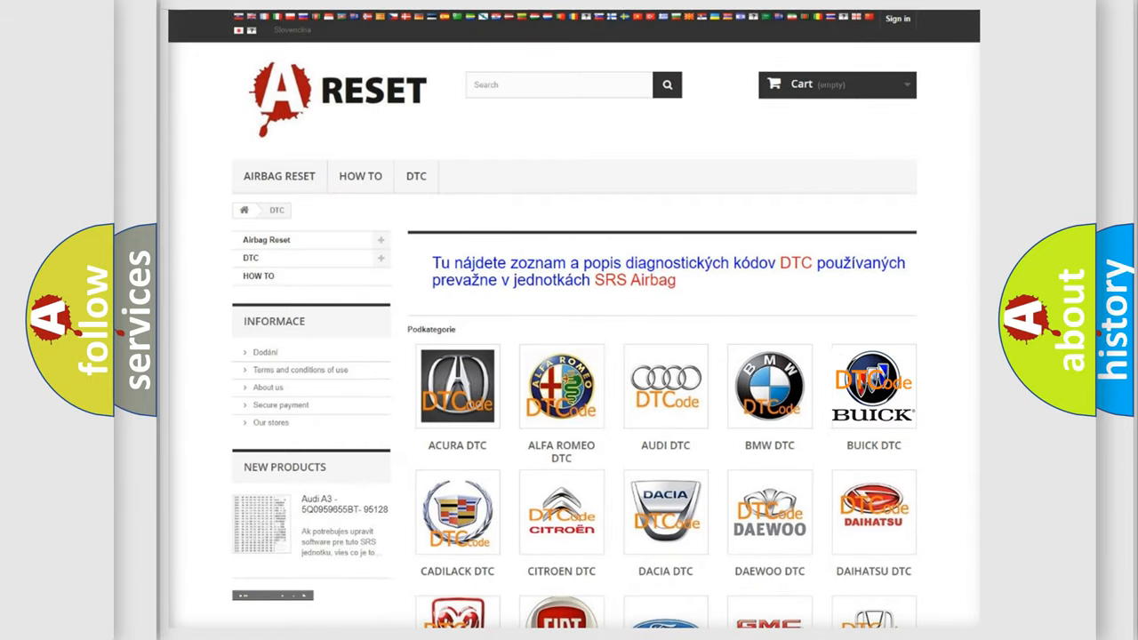
# - Open the Buick DTC code list from the Podkategorie category grid
pyautogui.click(873, 386)
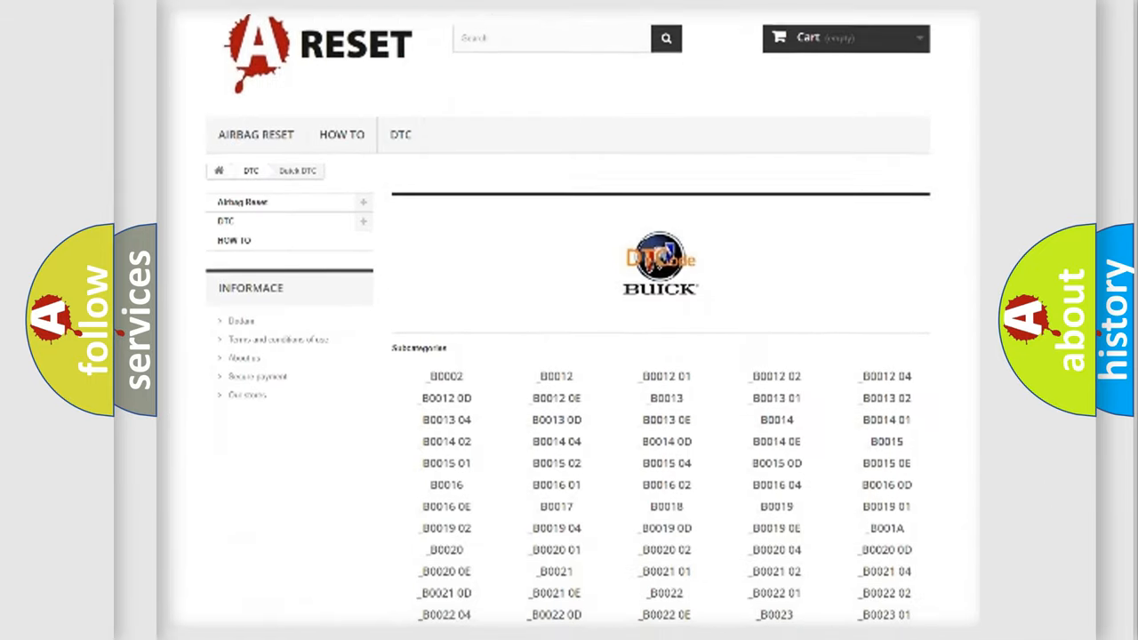